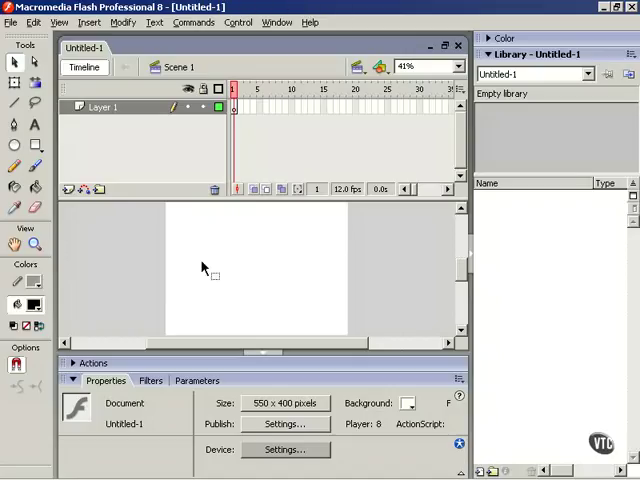
pyautogui.moveTo(260, 256)
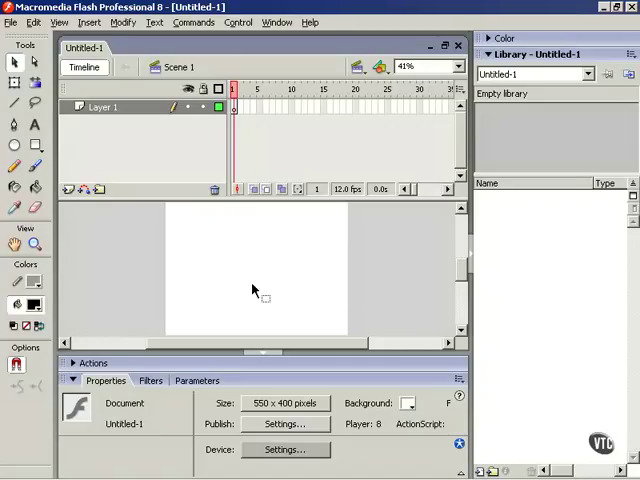
pyautogui.moveTo(288, 264)
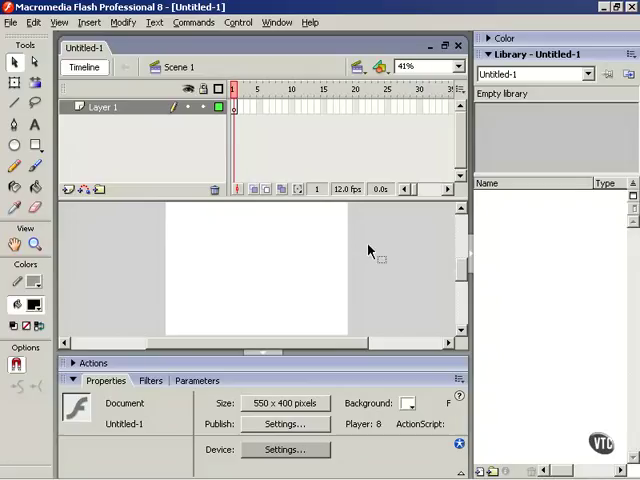
pyautogui.moveTo(262, 276)
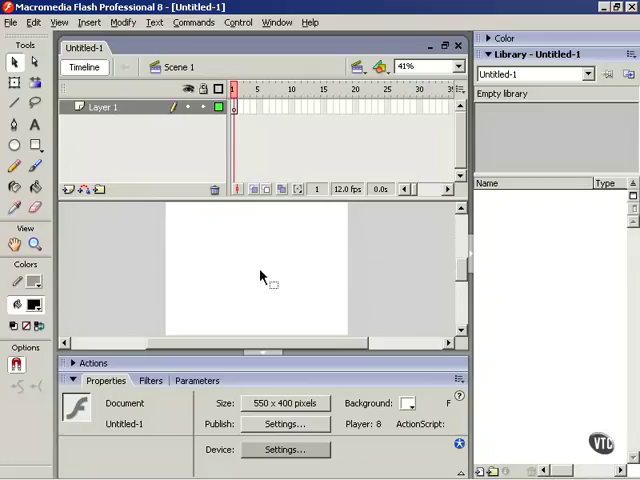
pyautogui.moveTo(344, 252)
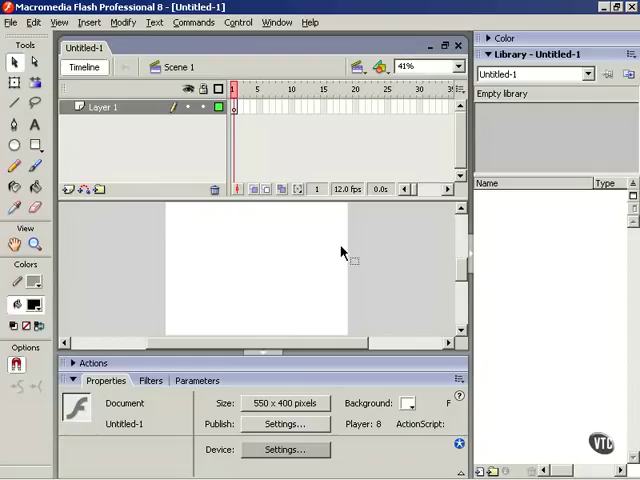
pyautogui.moveTo(312, 164)
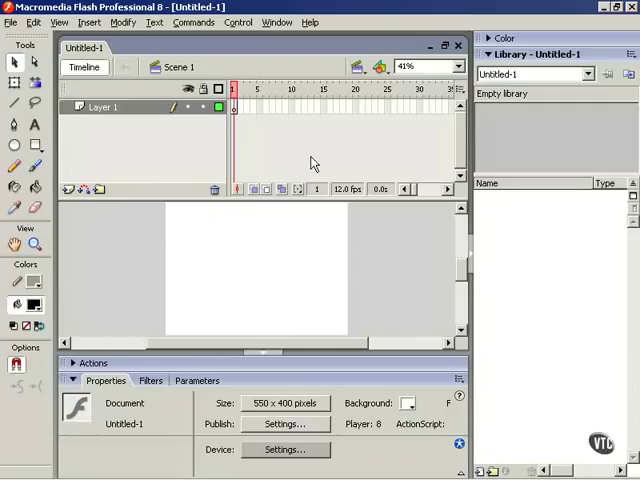
pyautogui.moveTo(168, 192)
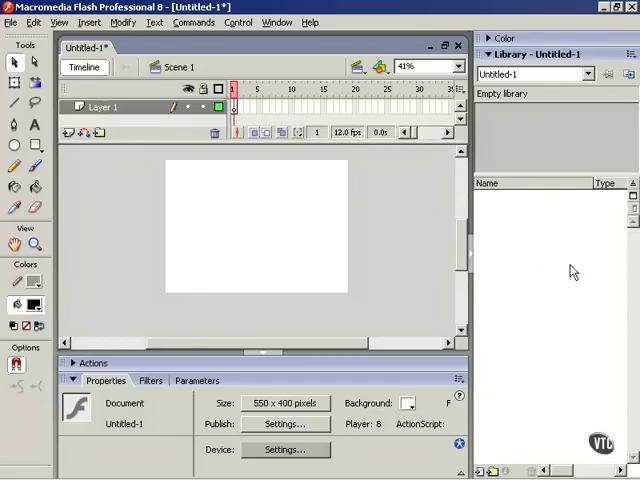
pyautogui.moveTo(532, 258)
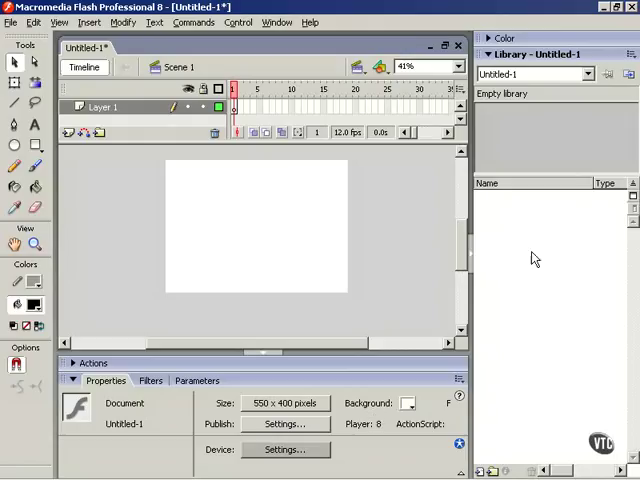
pyautogui.moveTo(538, 270)
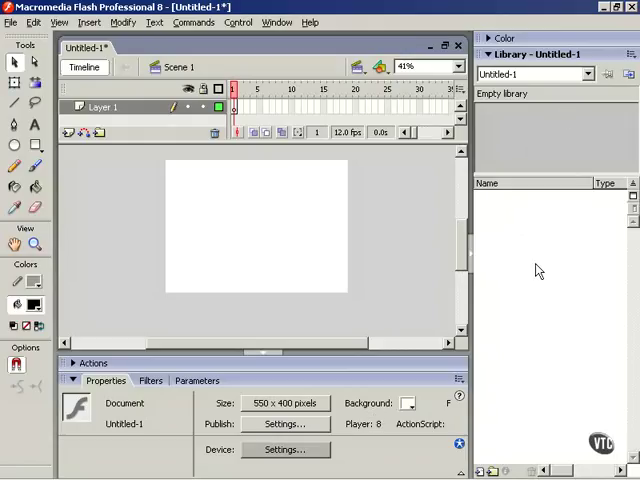
pyautogui.moveTo(468, 300)
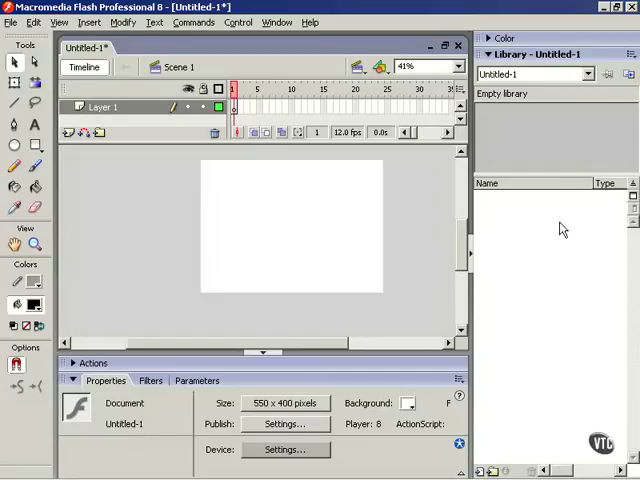
pyautogui.moveTo(492, 60)
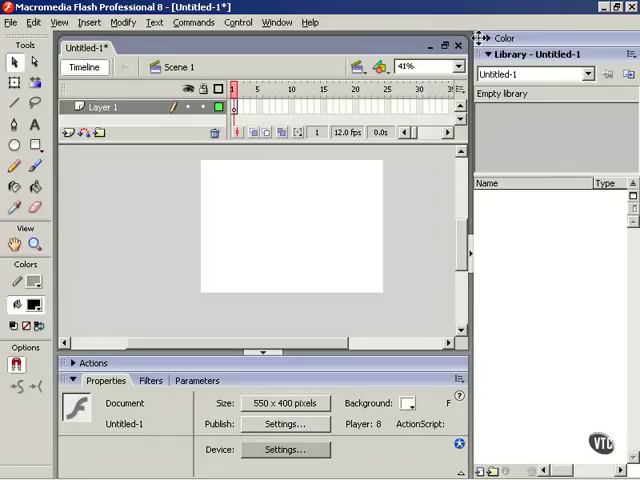
pyautogui.moveTo(138, 228)
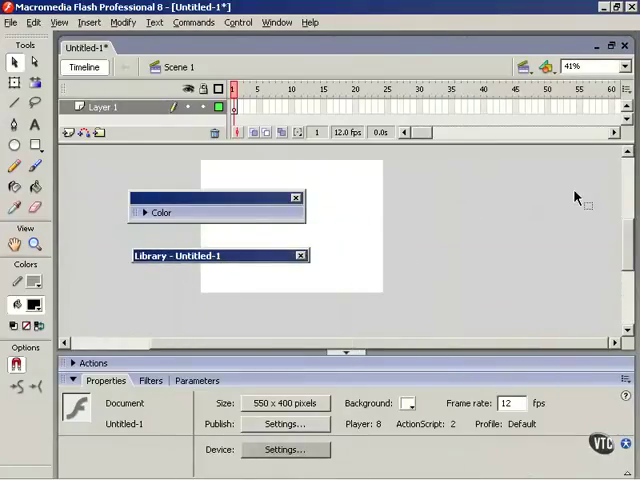
pyautogui.moveTo(586, 330)
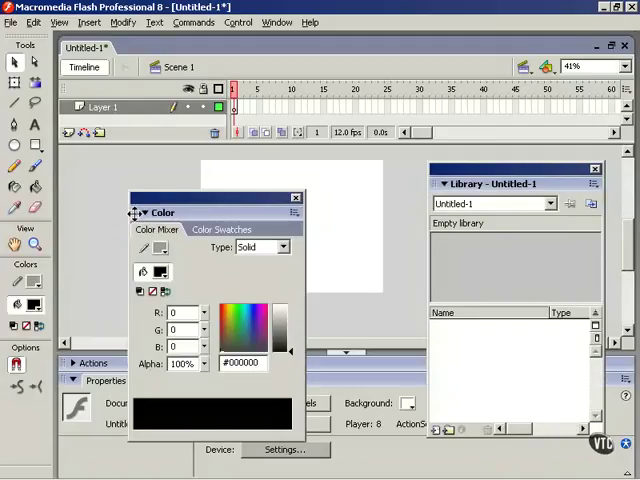
pyautogui.moveTo(410, 218)
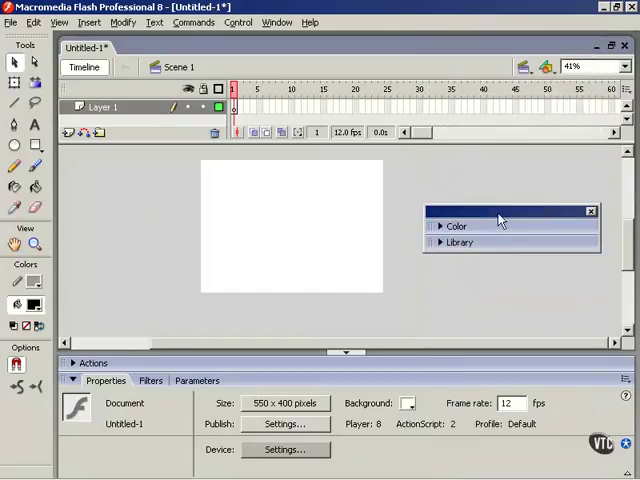
# Move the grouped Color/Library panel to the right and close it.
pyautogui.moveTo(500, 218); pyautogui.dragTo(510, 170)
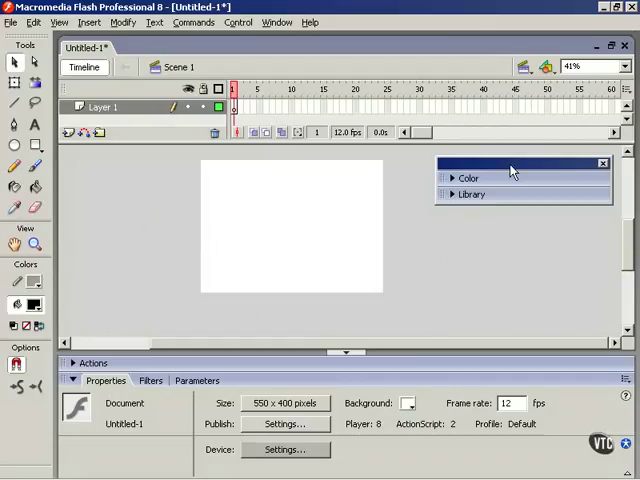
pyautogui.click(604, 162)
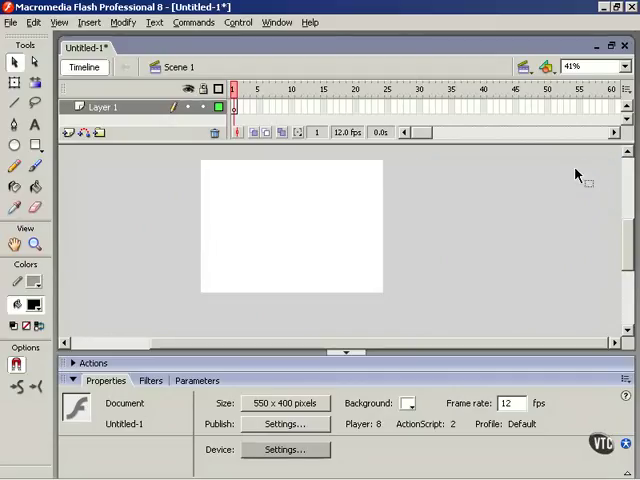
pyautogui.moveTo(398, 72)
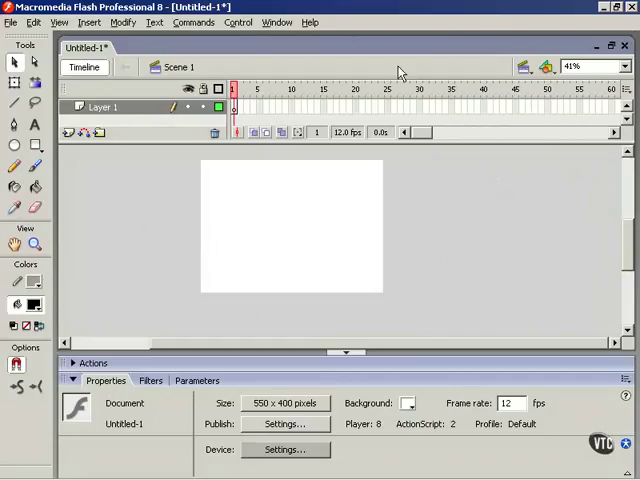
# Reopen the Color/Library group via Window > Color Mixer, then return to the Window menu.
pyautogui.click(276, 22)
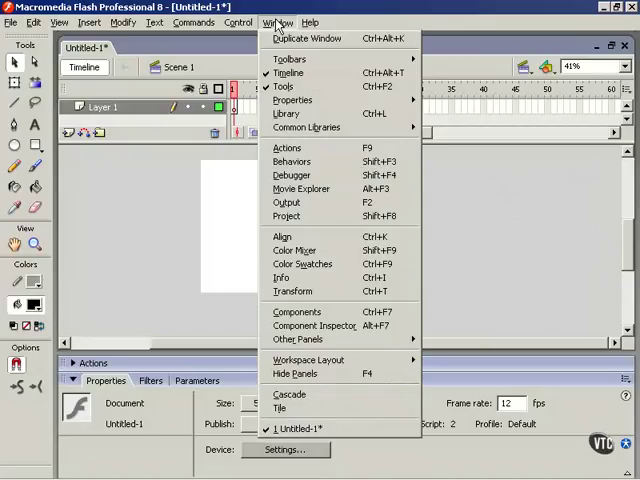
pyautogui.click(292, 250)
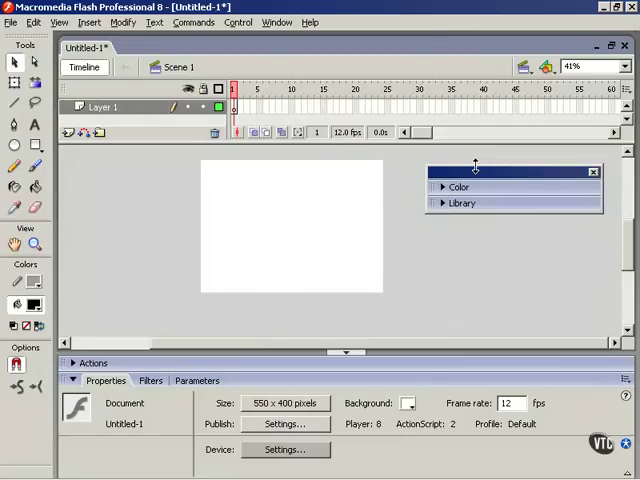
pyautogui.moveTo(492, 174)
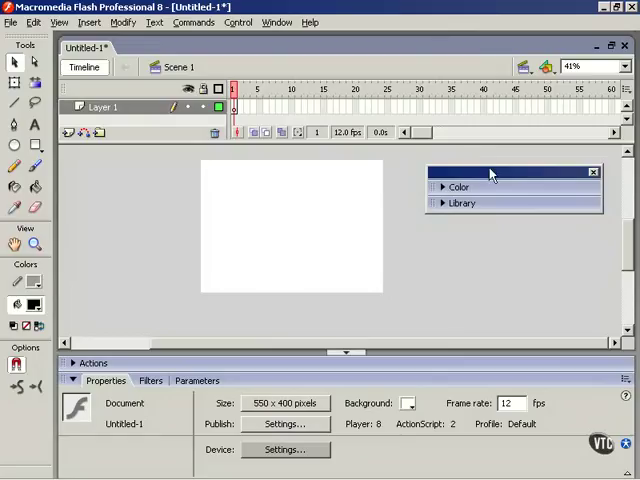
pyautogui.click(276, 22)
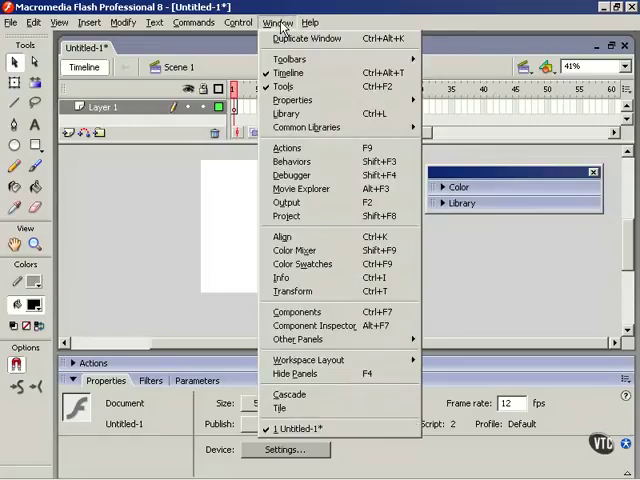
pyautogui.moveTo(310, 360)
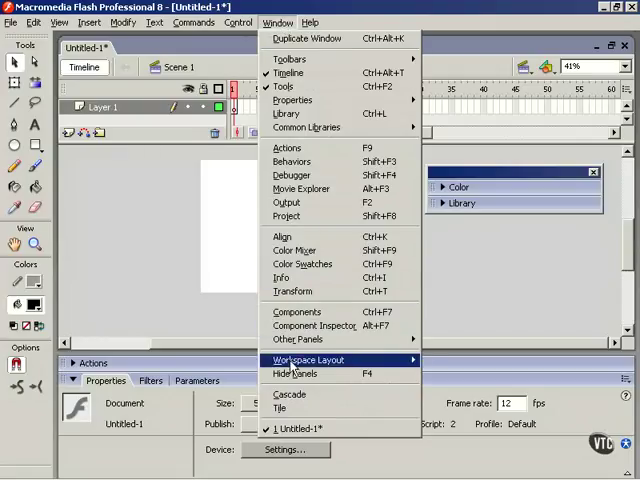
pyautogui.moveTo(296, 374)
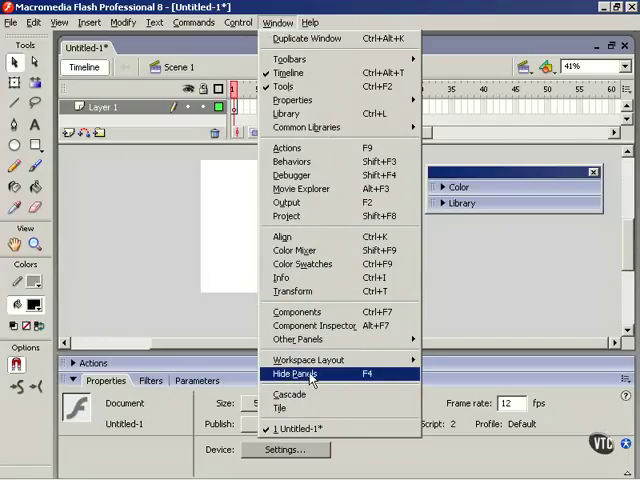
# Choose Hide Panels (F4) so only the timeline and stage remain.
pyautogui.click(292, 372)
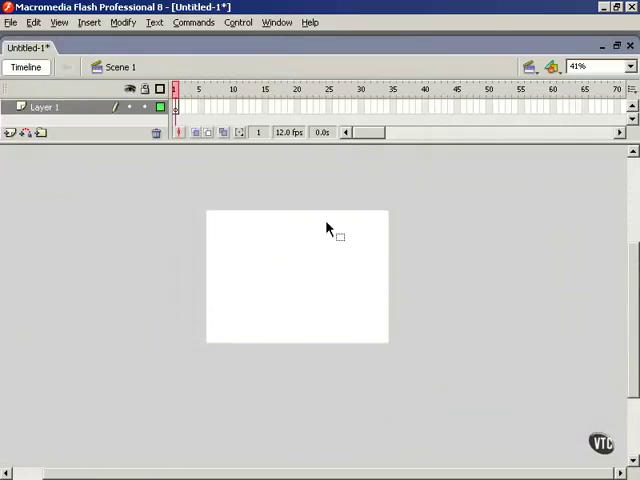
pyautogui.moveTo(362, 248)
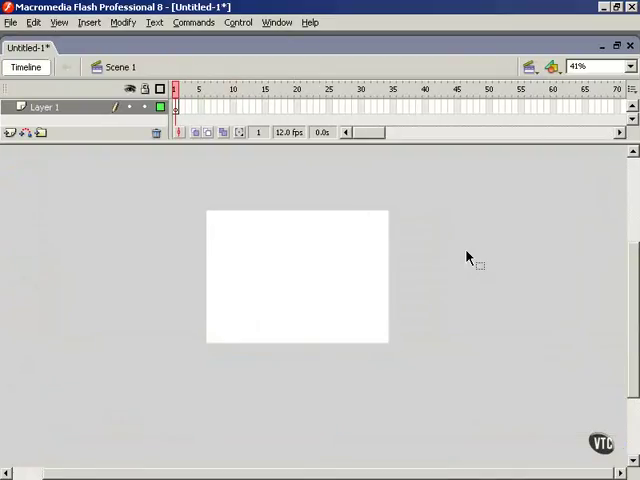
pyautogui.moveTo(418, 270)
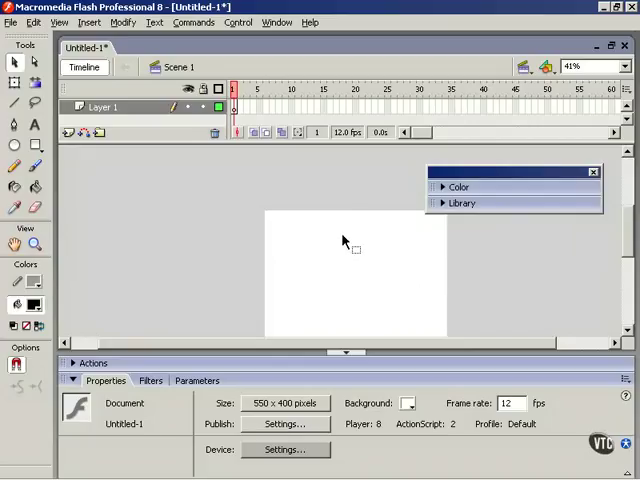
pyautogui.moveTo(344, 244)
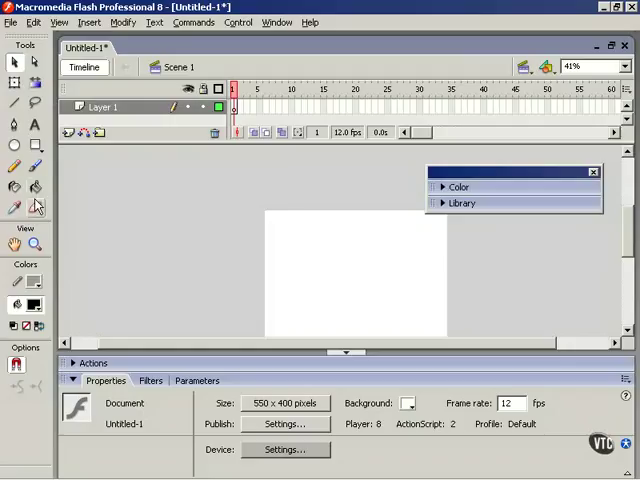
pyautogui.moveTo(192, 210)
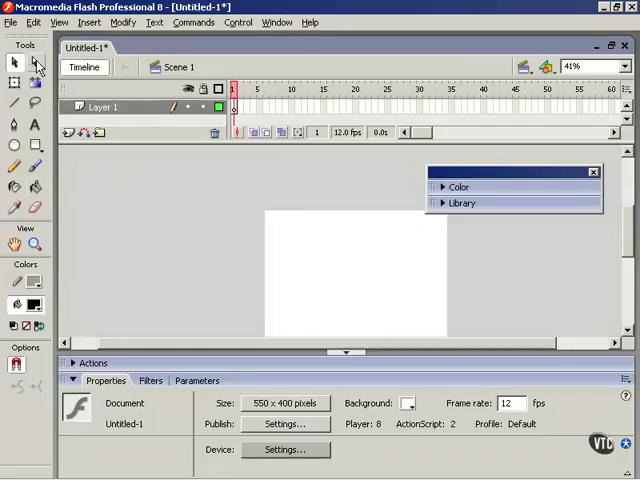
pyautogui.moveTo(124, 192)
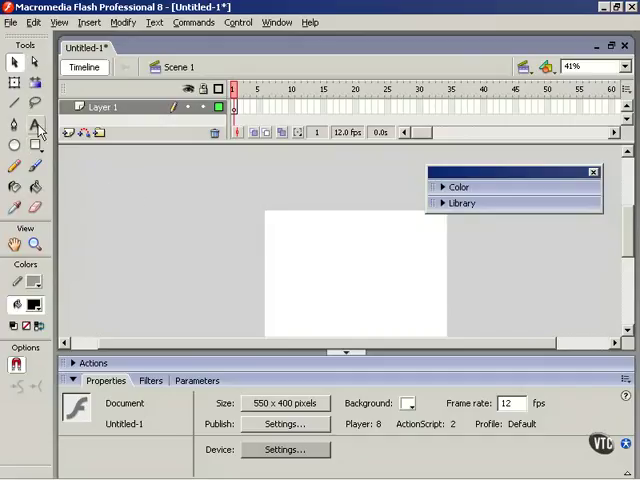
pyautogui.moveTo(492, 172)
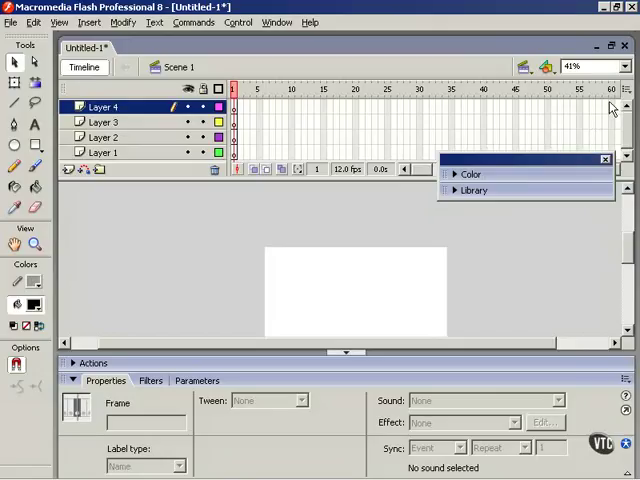
pyautogui.moveTo(622, 96)
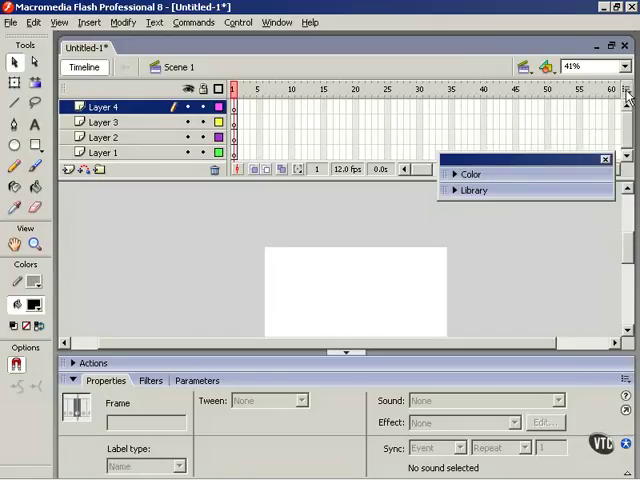
# With four layers in the timeline, bring up the Frame View options.
pyautogui.click(628, 92)
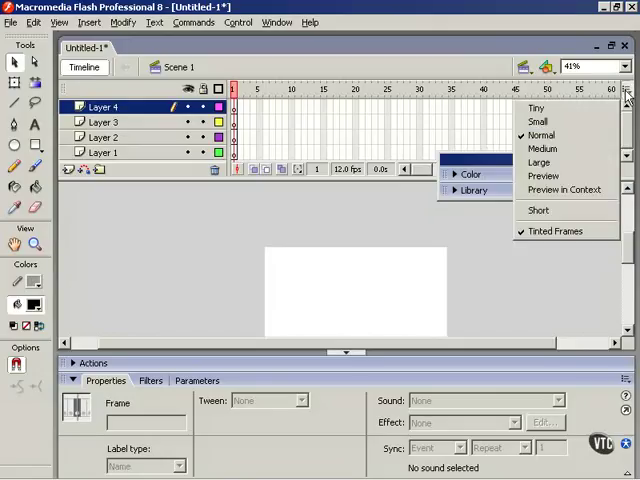
pyautogui.moveTo(544, 148)
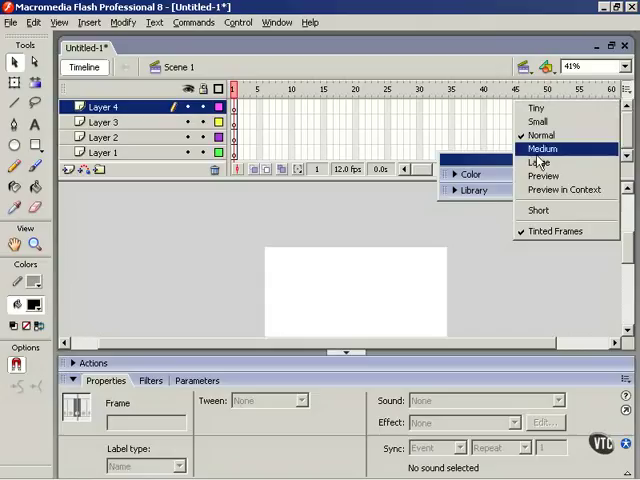
pyautogui.moveTo(540, 210)
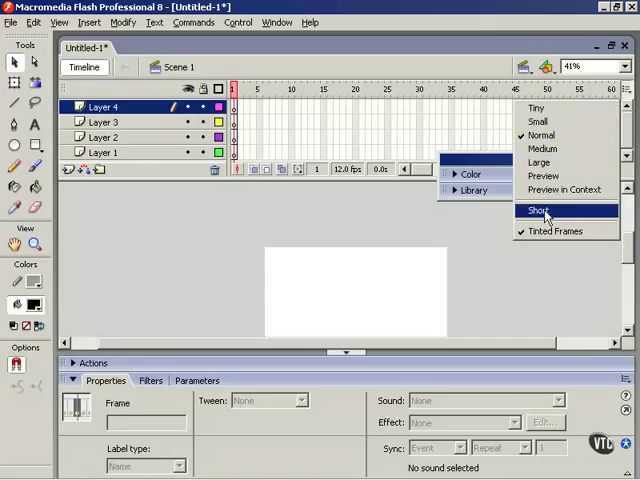
# Set layer rows to Short and frame width to Tiny, then Medium.
pyautogui.click(536, 212)
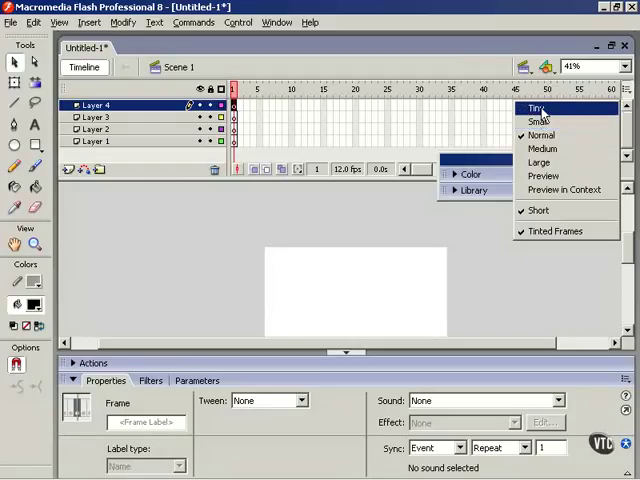
pyautogui.click(538, 108)
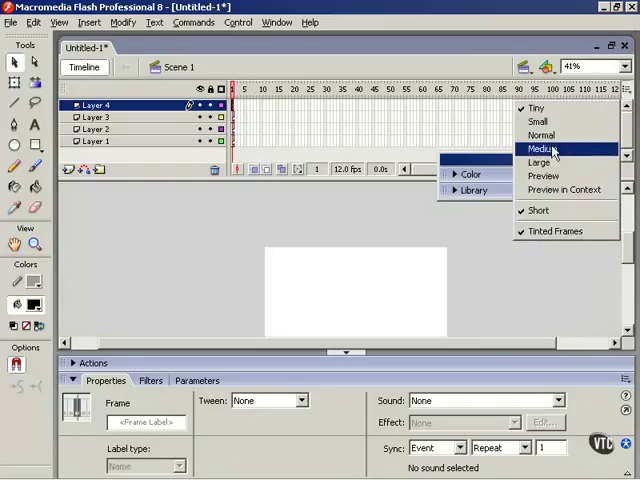
pyautogui.click(544, 162)
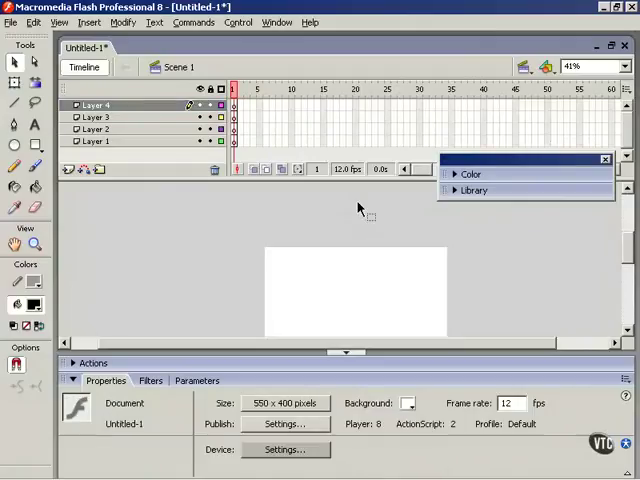
# Use Window > Workspace Layout > Save Current…, then look at Manage….
pyautogui.click(276, 22)
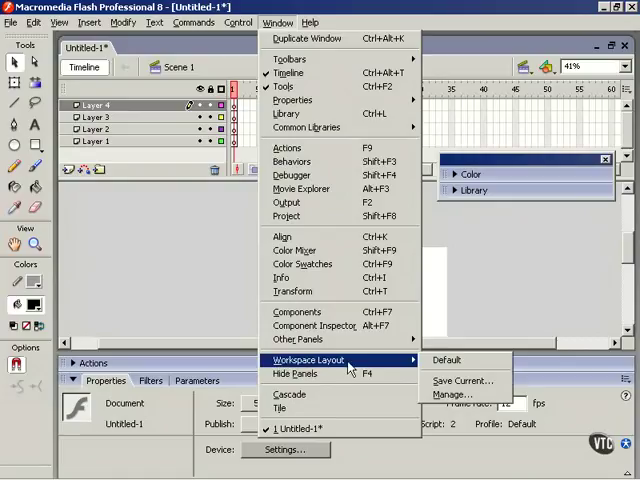
pyautogui.moveTo(460, 380)
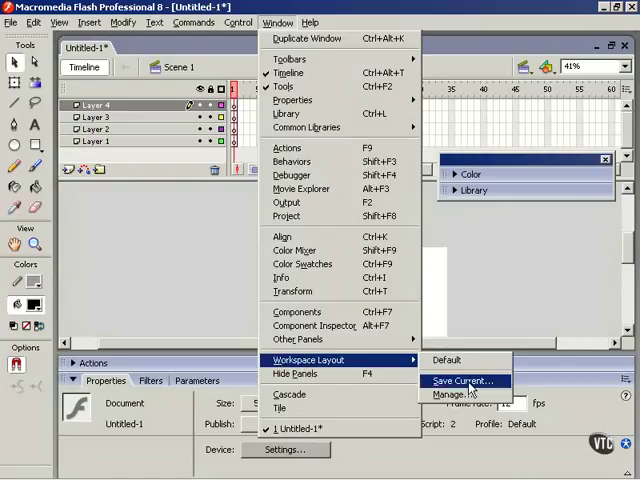
pyautogui.click(464, 380)
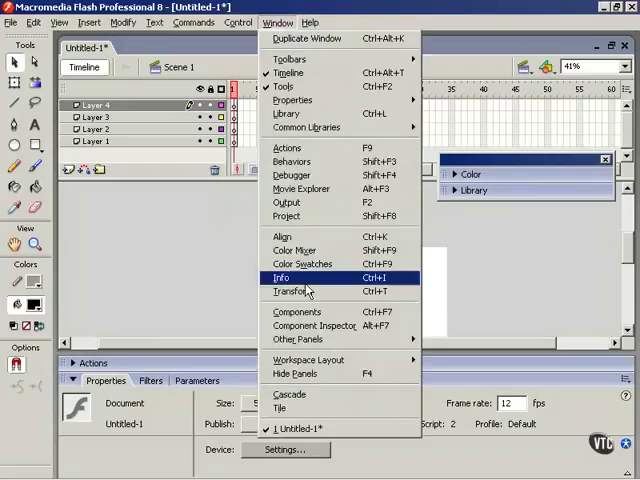
pyautogui.moveTo(310, 360)
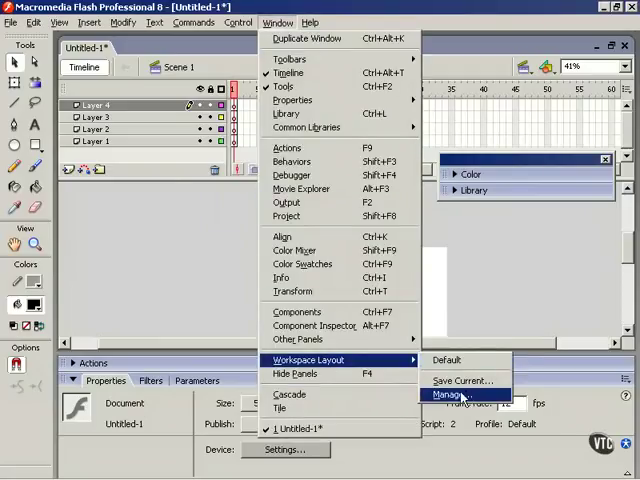
pyautogui.click(460, 398)
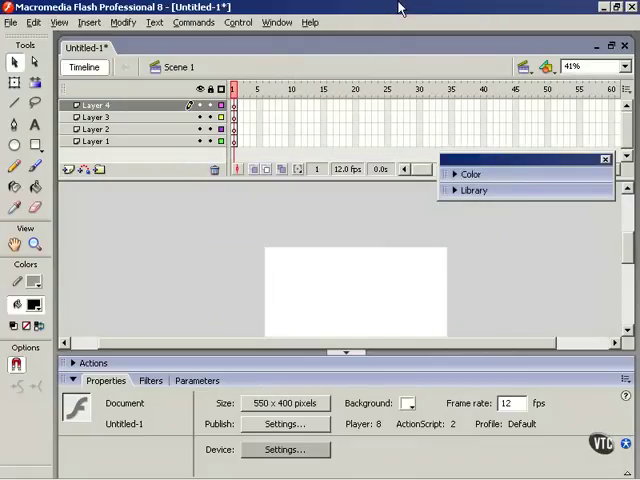
pyautogui.moveTo(184, 50)
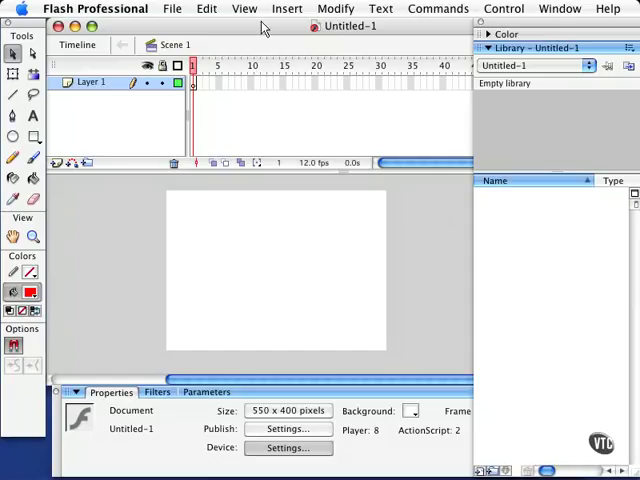
pyautogui.moveTo(184, 332)
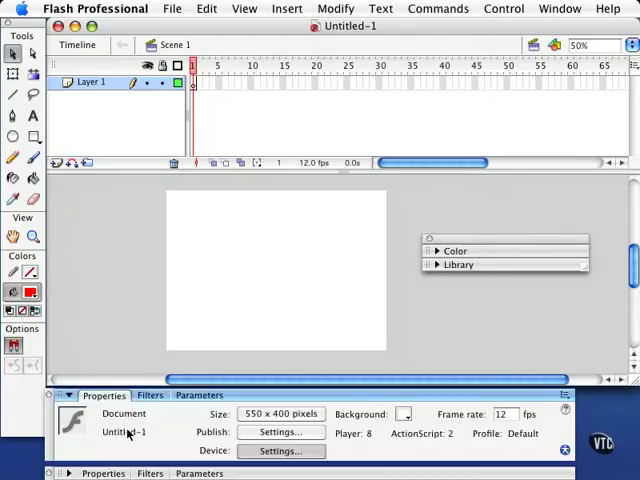
pyautogui.moveTo(532, 220)
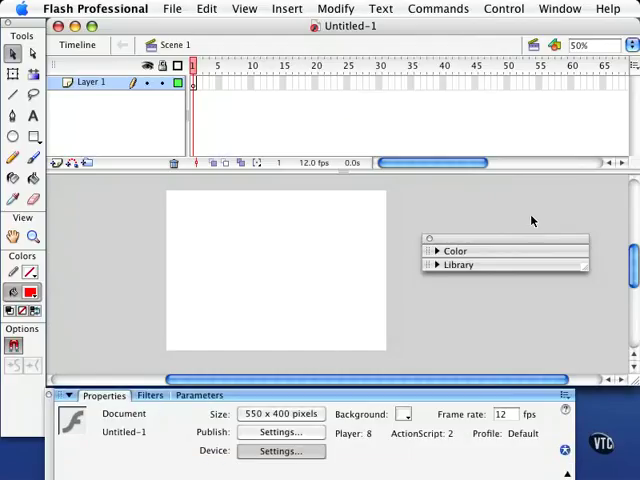
pyautogui.moveTo(348, 32)
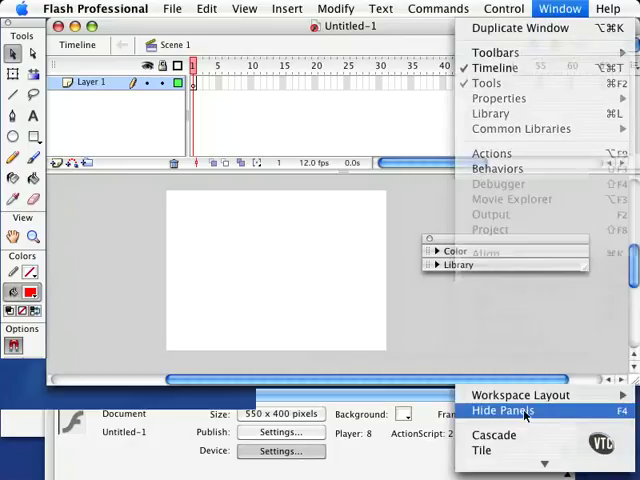
# Hide all panels on the Mac edition via Window > Hide Panels (F4).
pyautogui.click(504, 410)
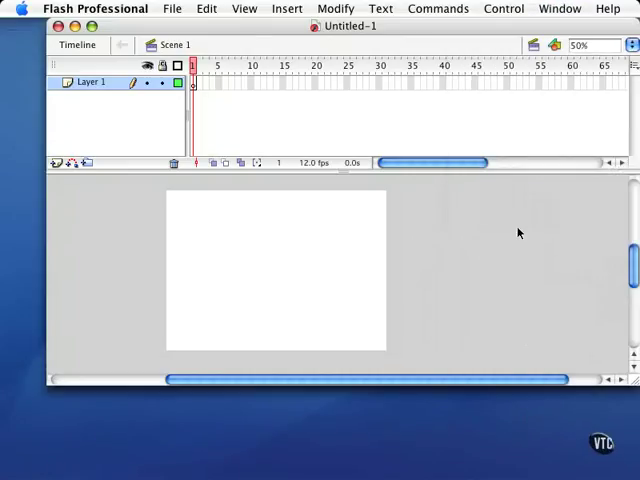